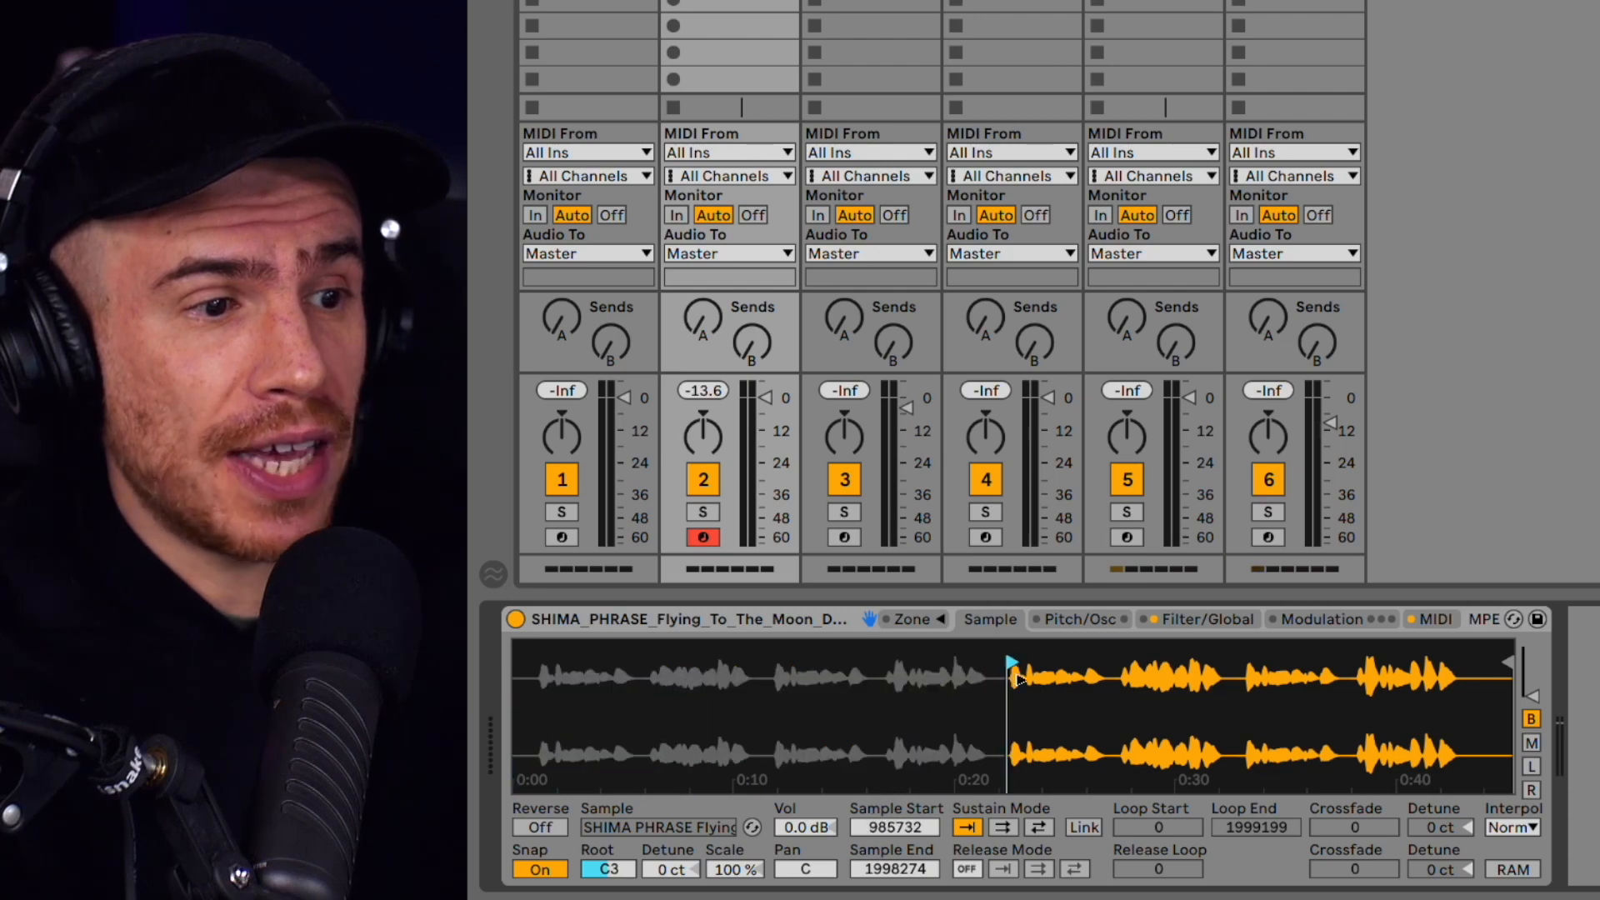
# Show the Sampler's MIDI modulation matrix for the vocal phrase instrument.
pyautogui.moveTo(1011, 678); pyautogui.dragTo(1058, 678)
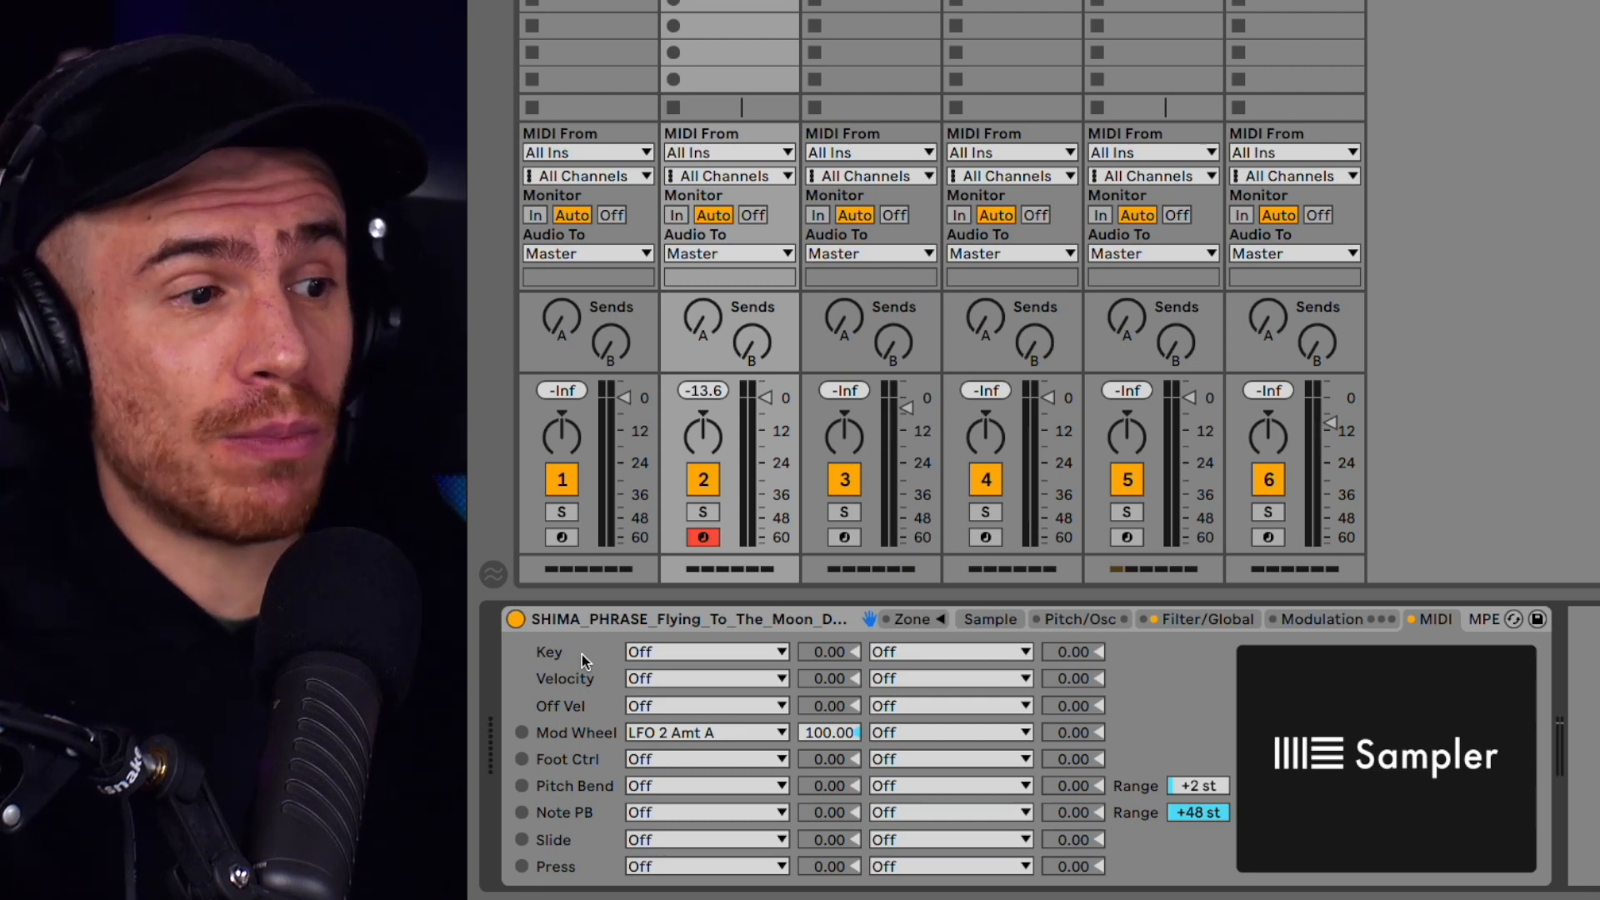
pyautogui.moveTo(610, 690)
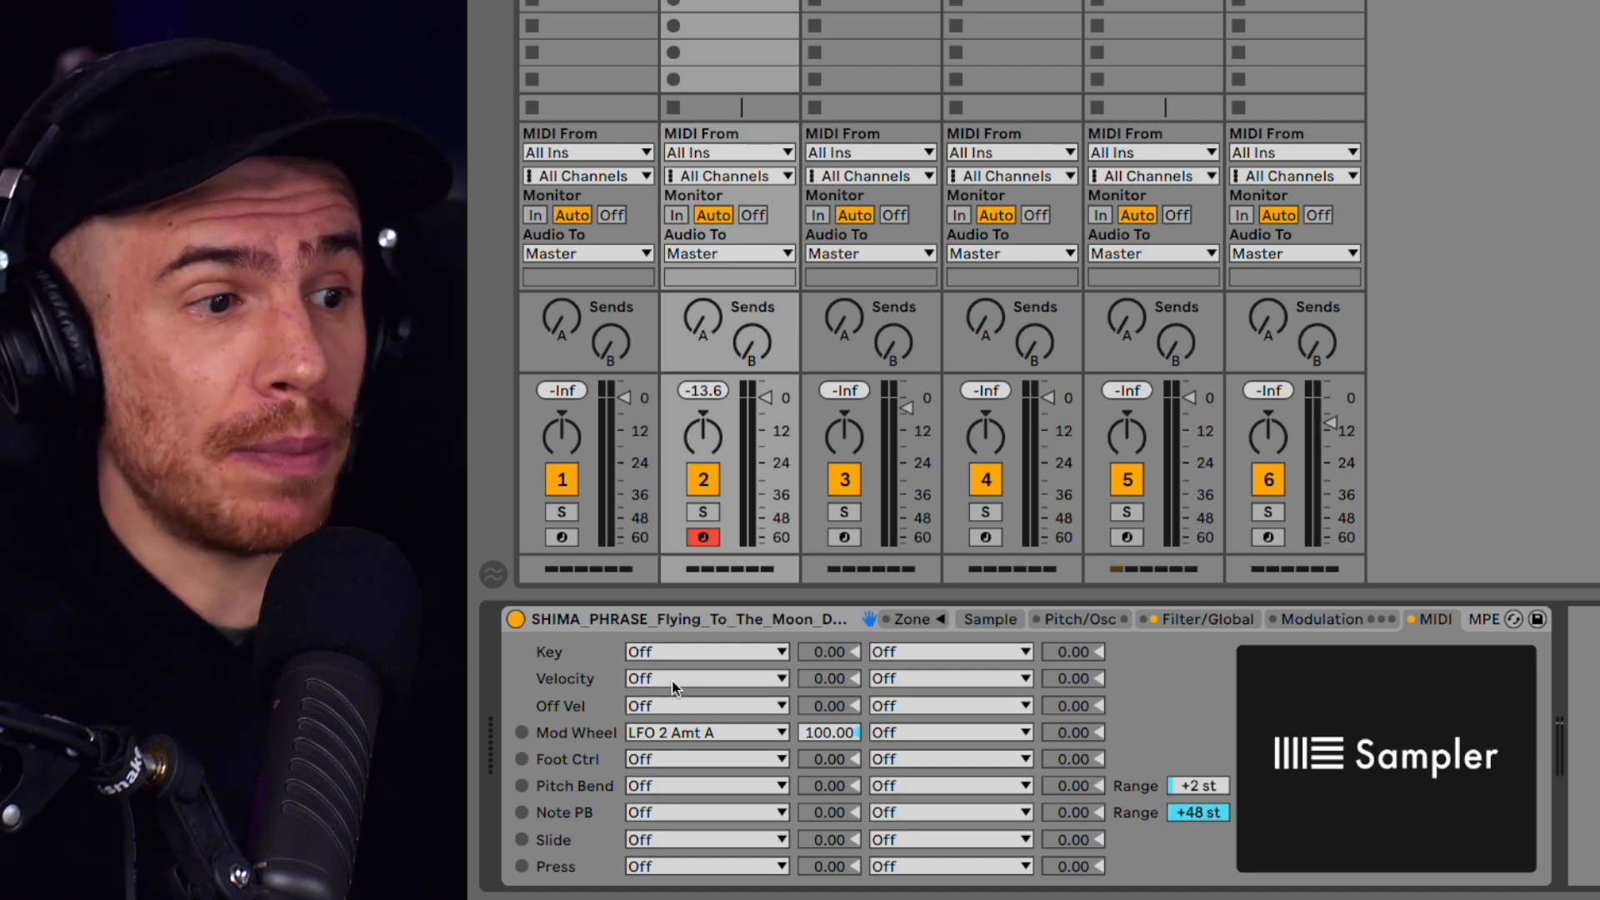
# Route Velocity to Sample Offset in the Sampler and raise its amount to about 30.
pyautogui.click(703, 678)
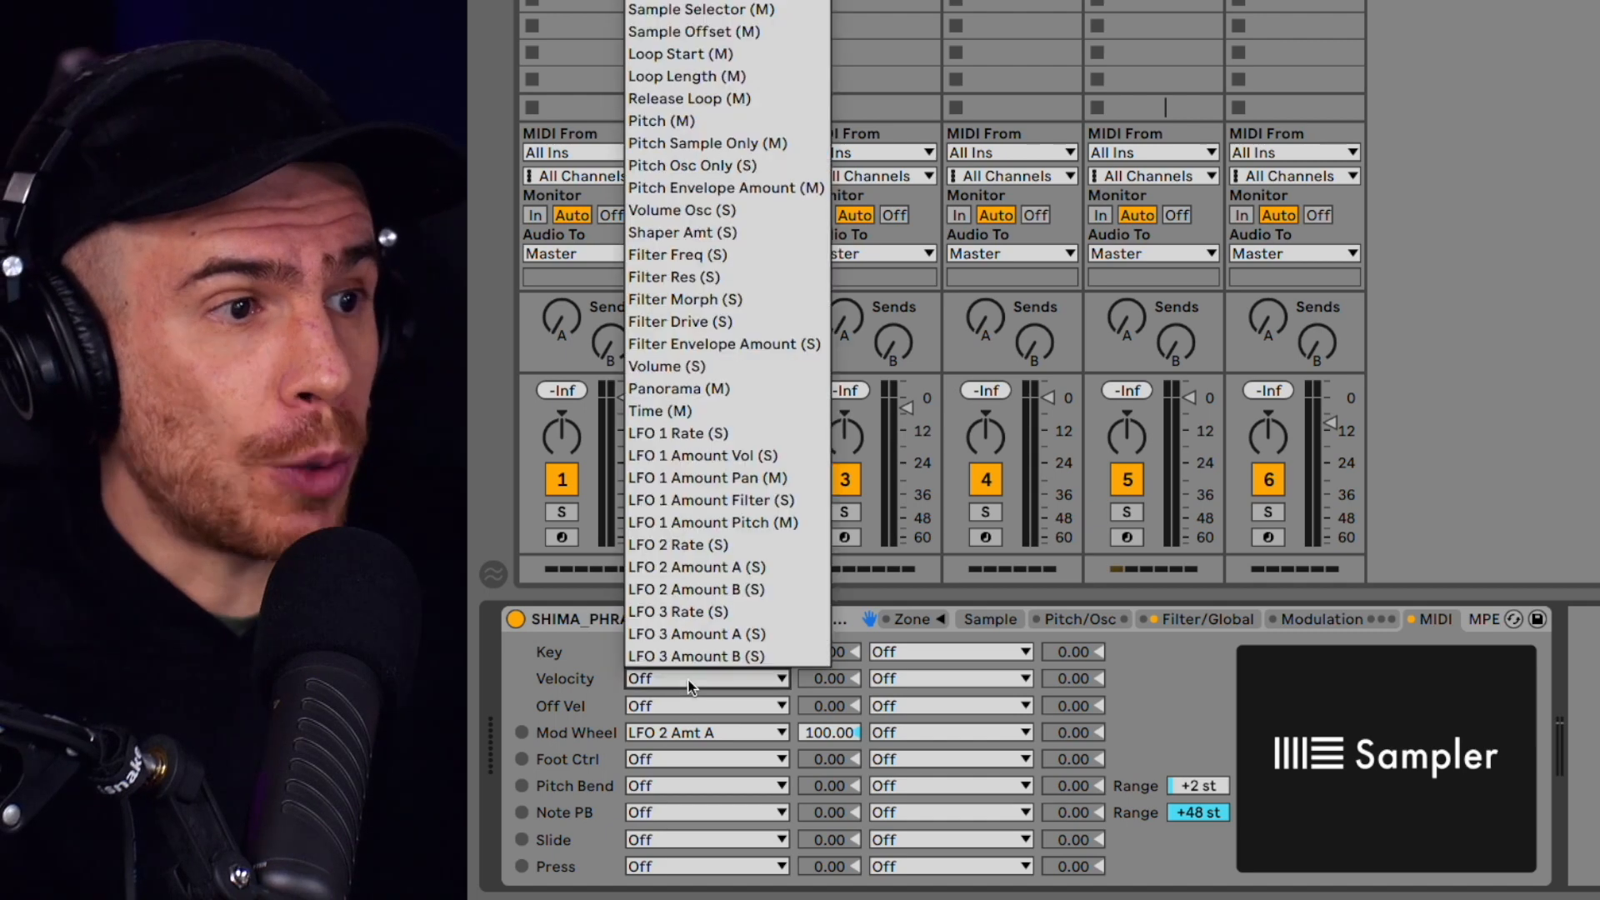
pyautogui.moveTo(728, 30)
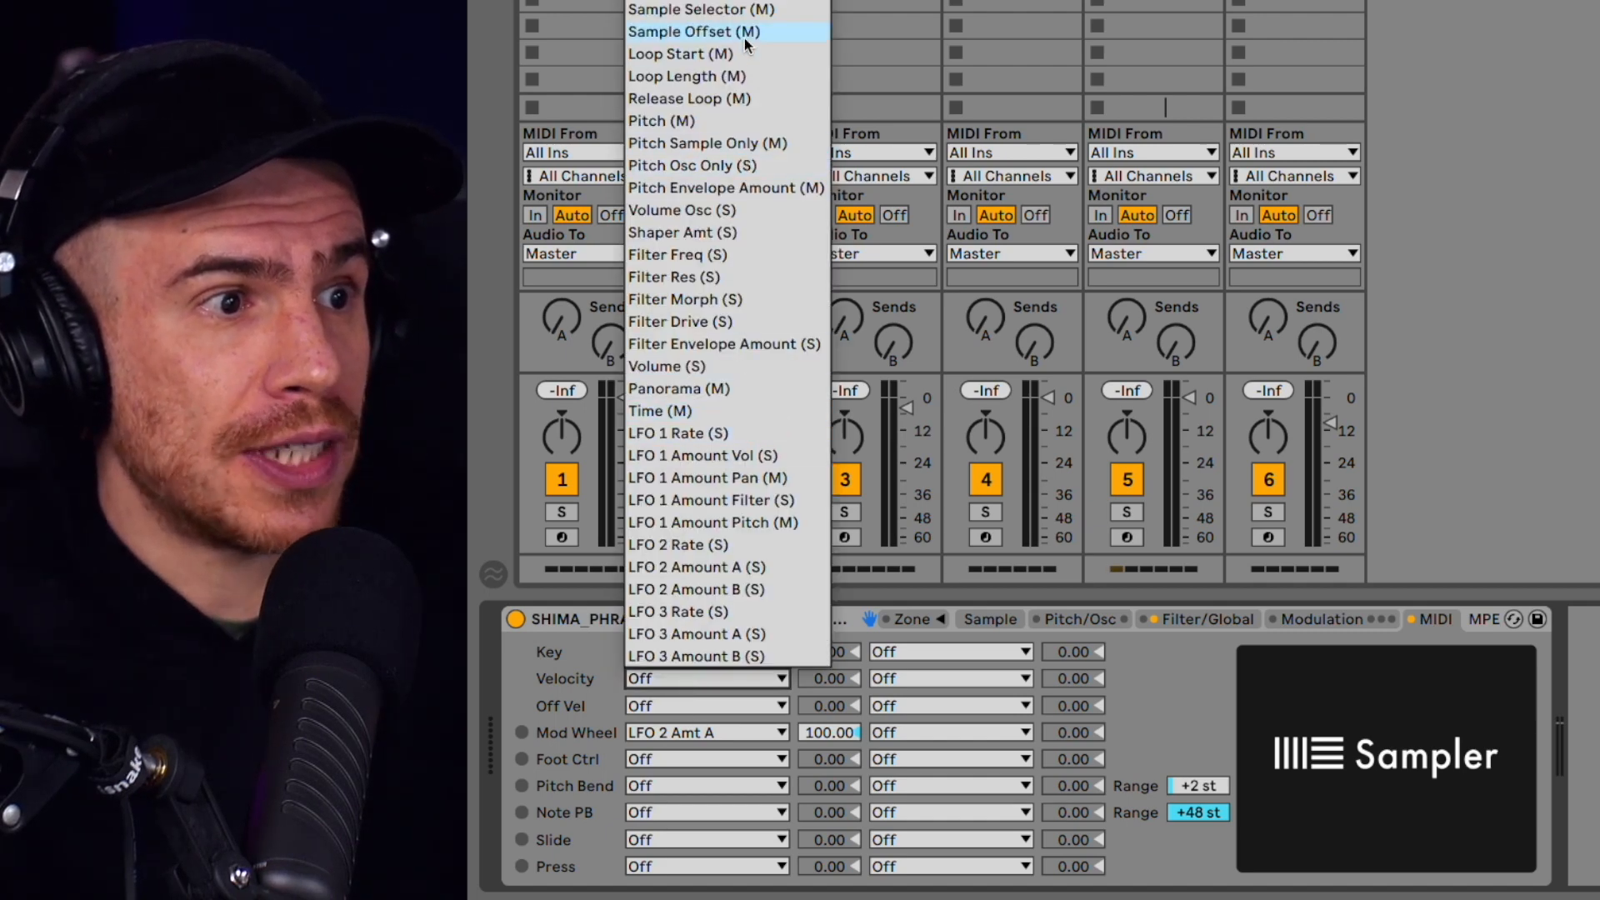
pyautogui.click(693, 30)
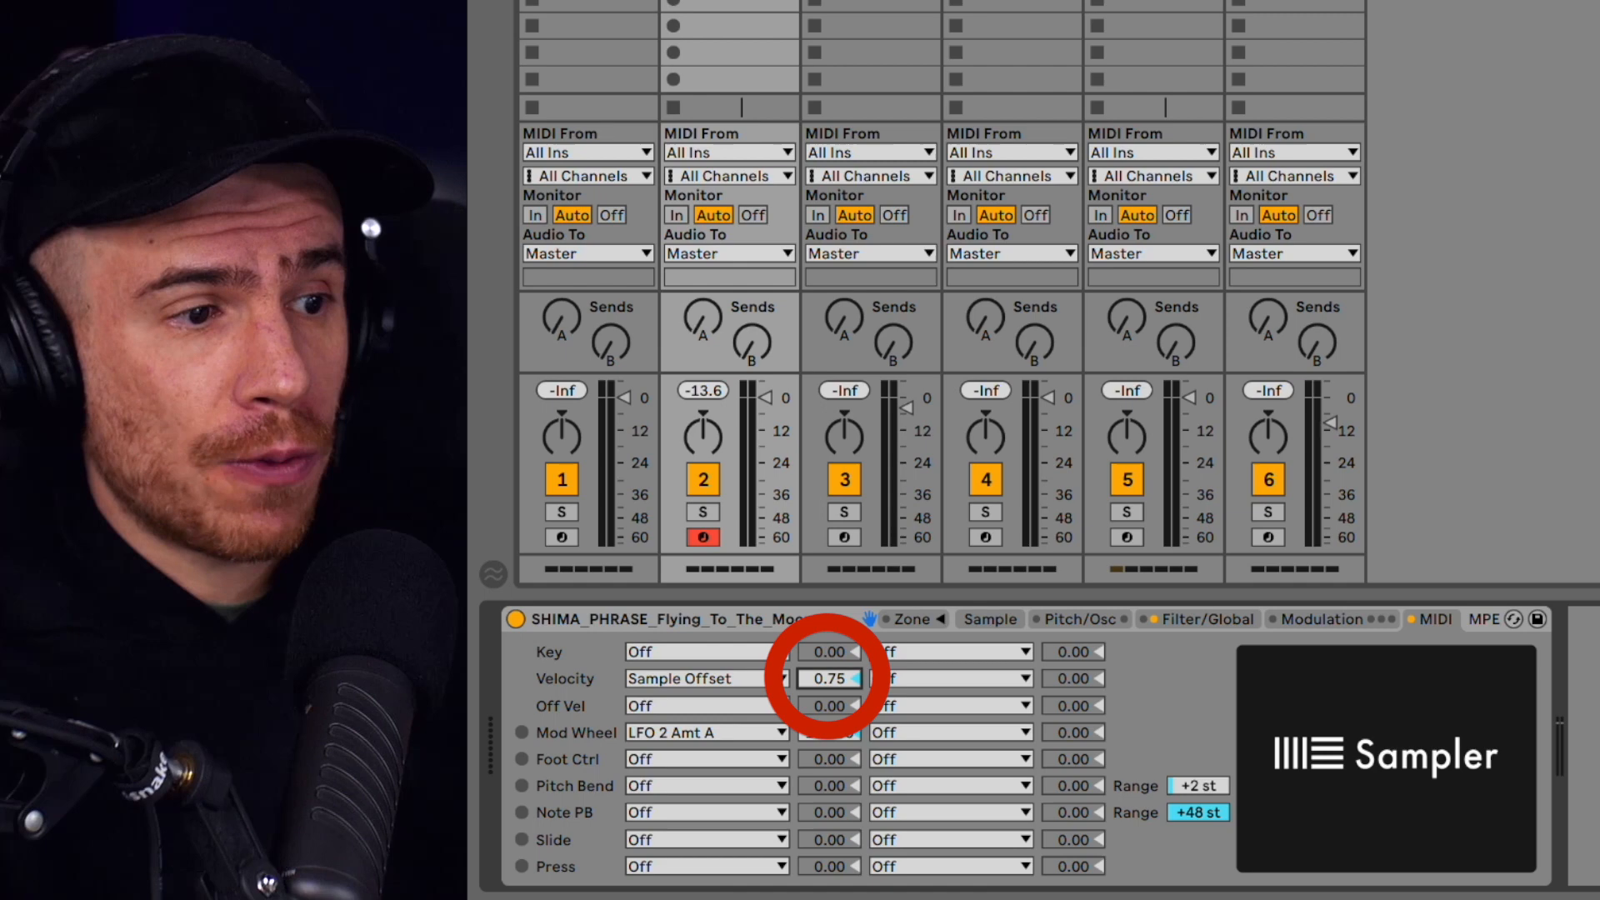
pyautogui.moveTo(828, 678); pyautogui.dragTo(828, 653)
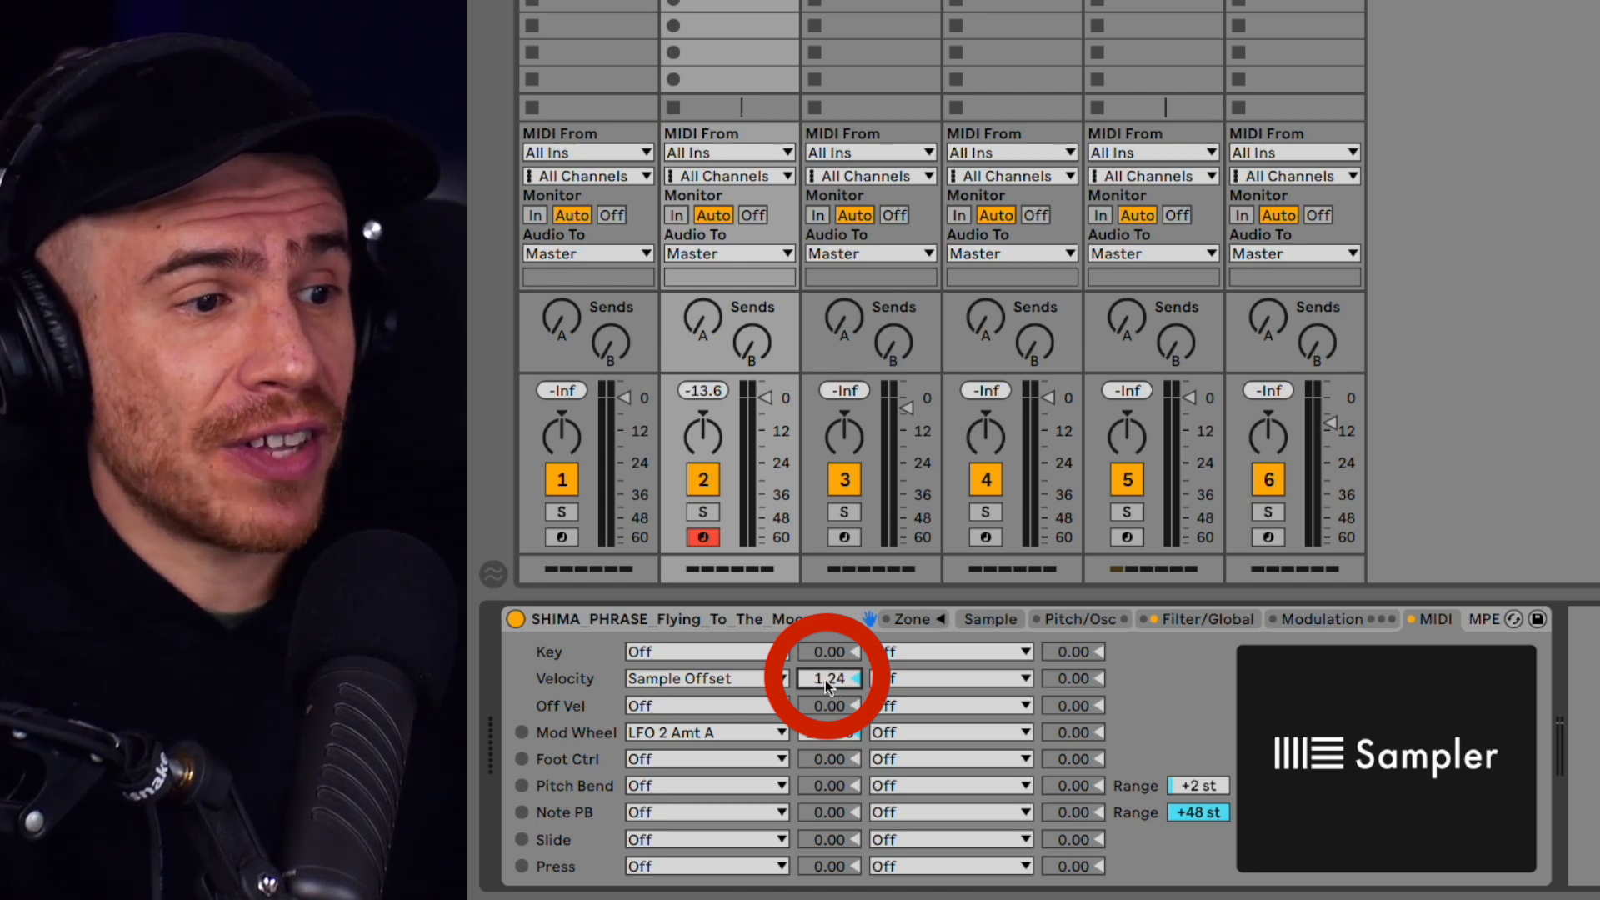
pyautogui.moveTo(829, 678); pyautogui.dragTo(829, 653)
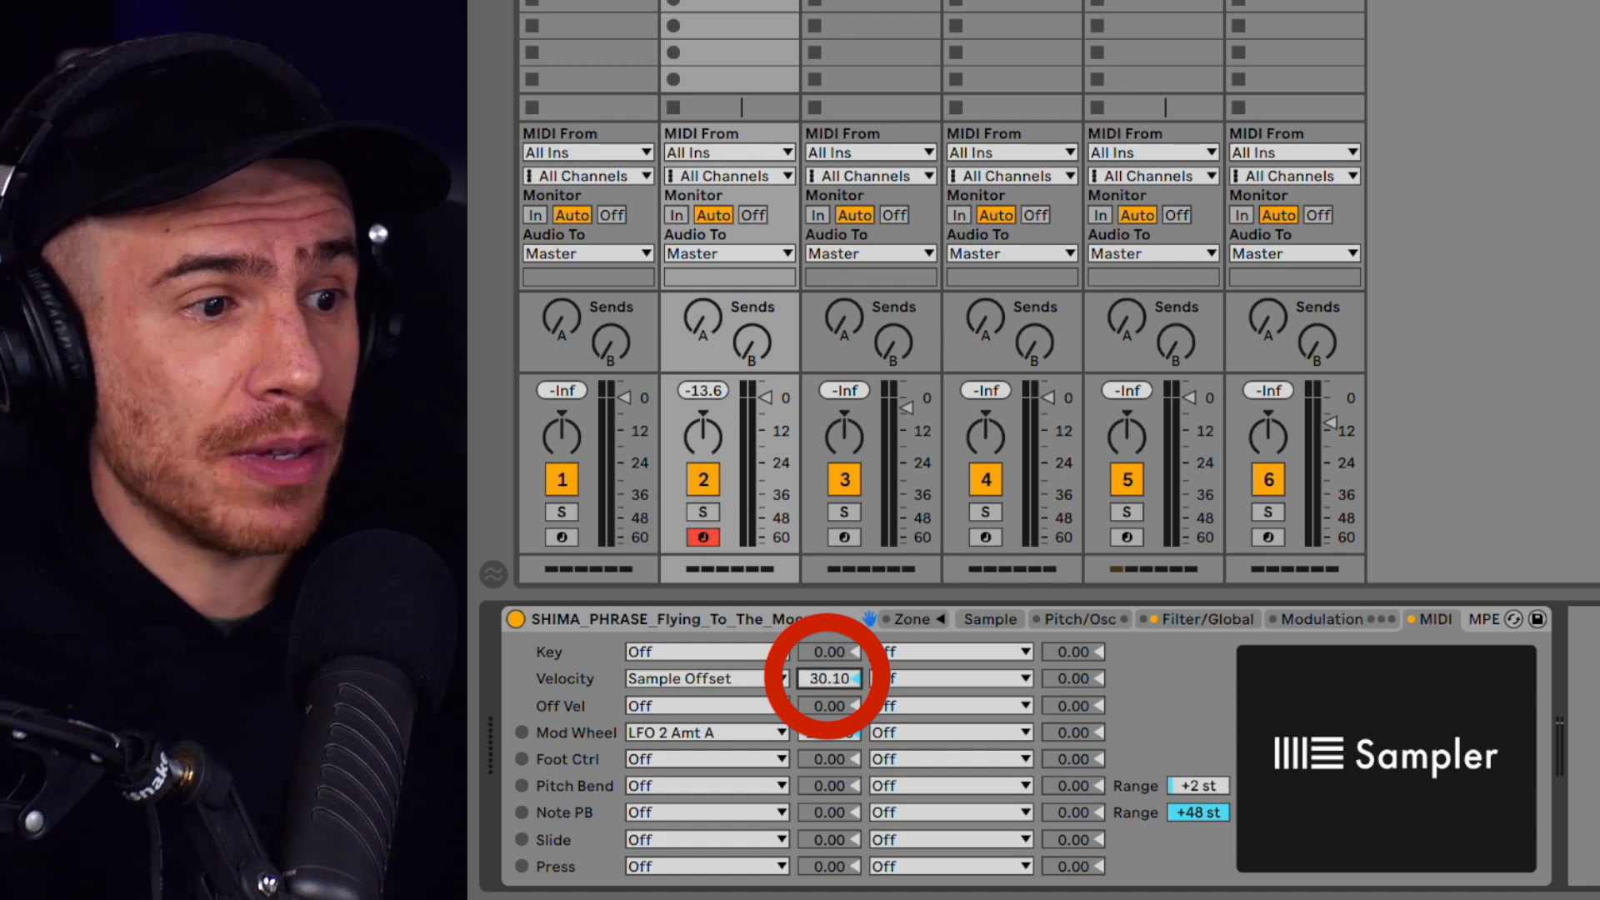
pyautogui.moveTo(830, 678); pyautogui.dragTo(837, 653)
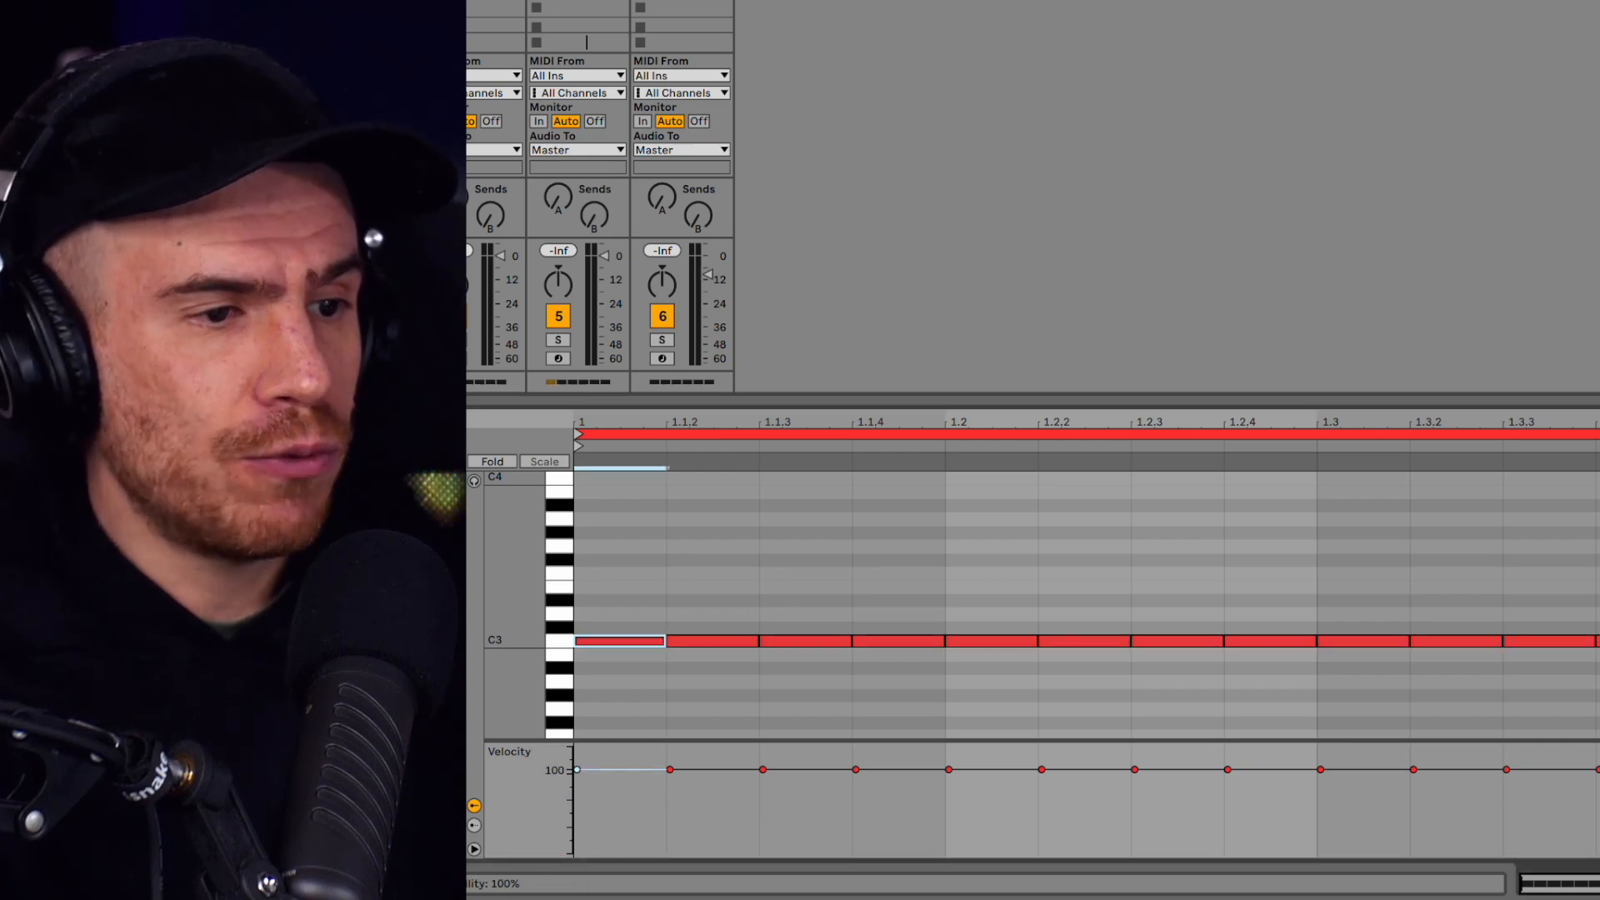
# Draw a row of sixteenth notes on C3 at velocity 100 in the MIDI clip.
pyautogui.moveTo(670, 770); pyautogui.dragTo(670, 786)
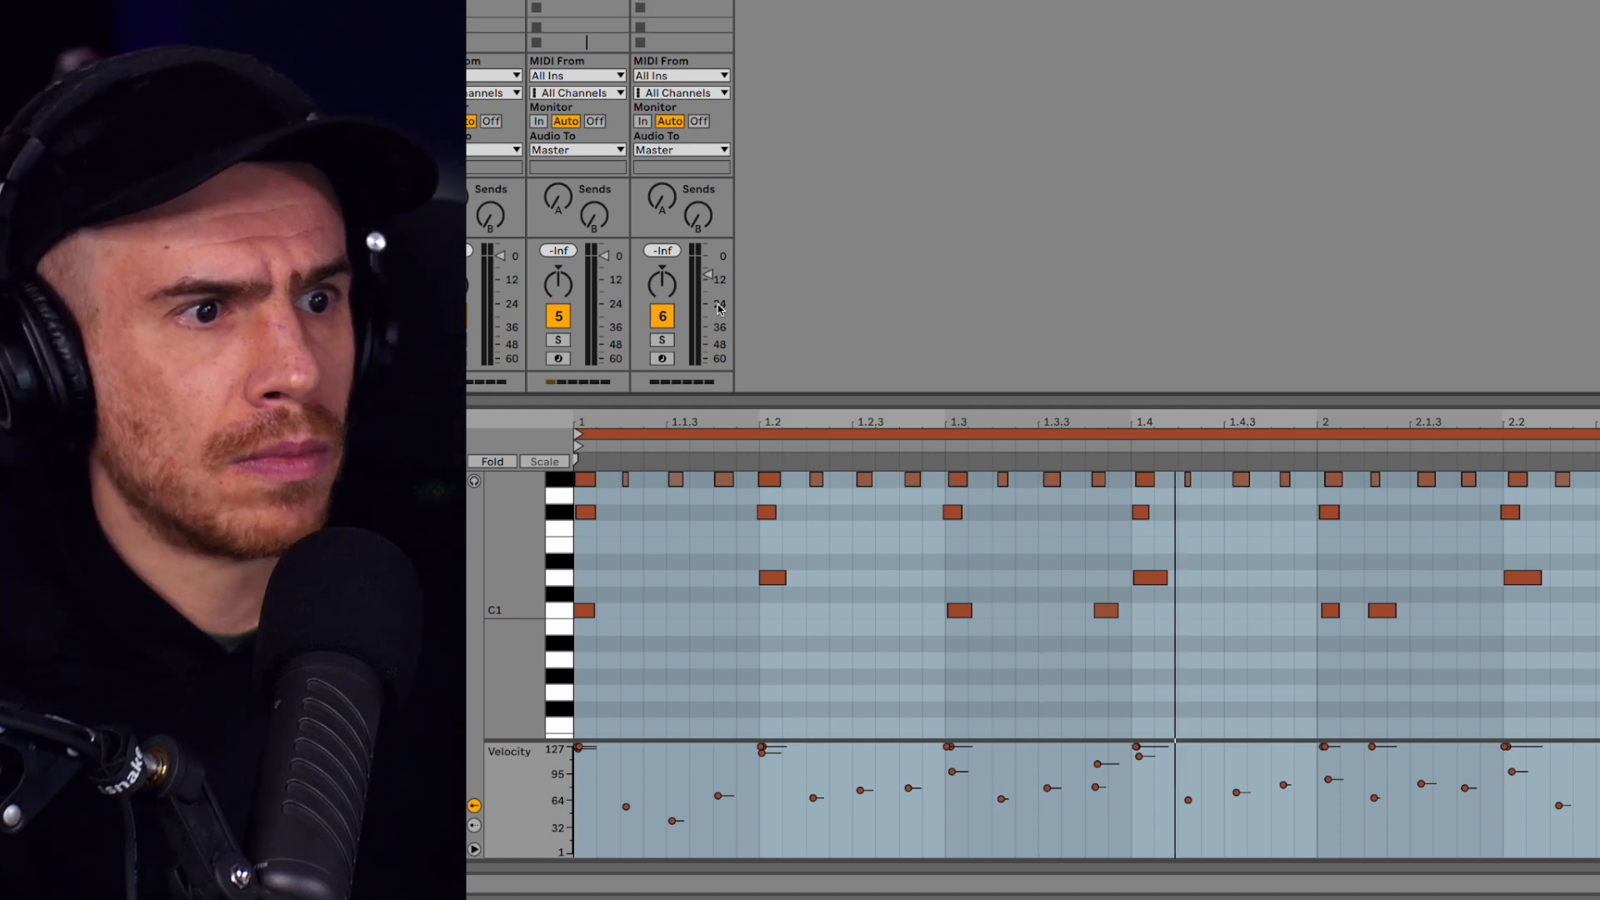
# Rearrange the clip's notes and vary their velocities so they chop the vocal.
pyautogui.click(662, 358)
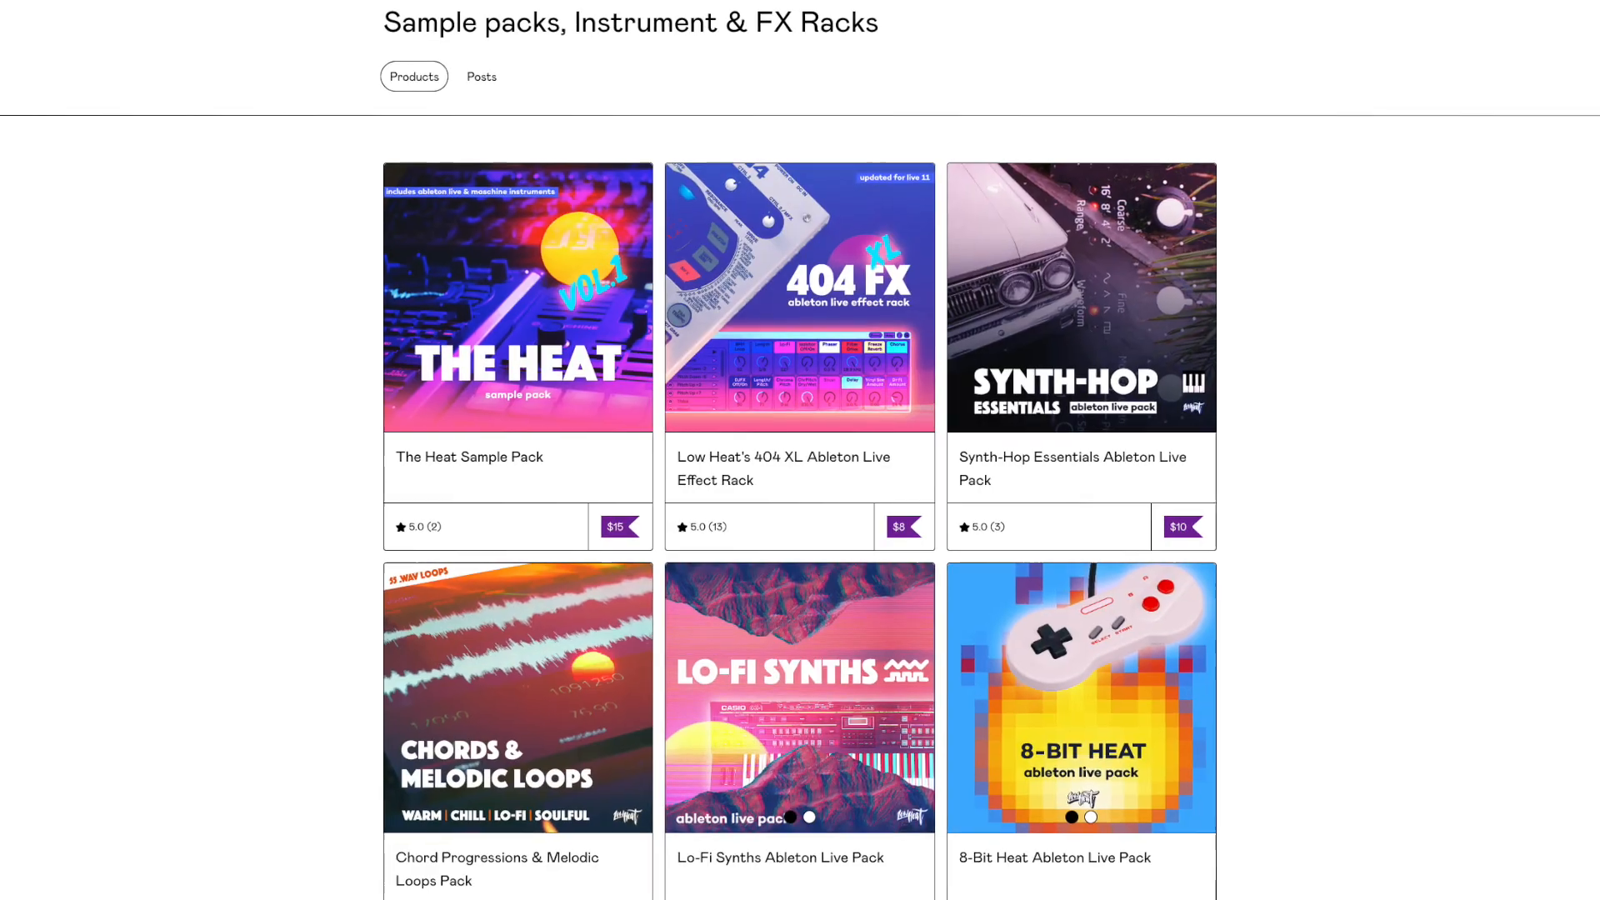
# Scroll the store page listing sample packs and Ableton Live racks.
pyautogui.scroll(-3)
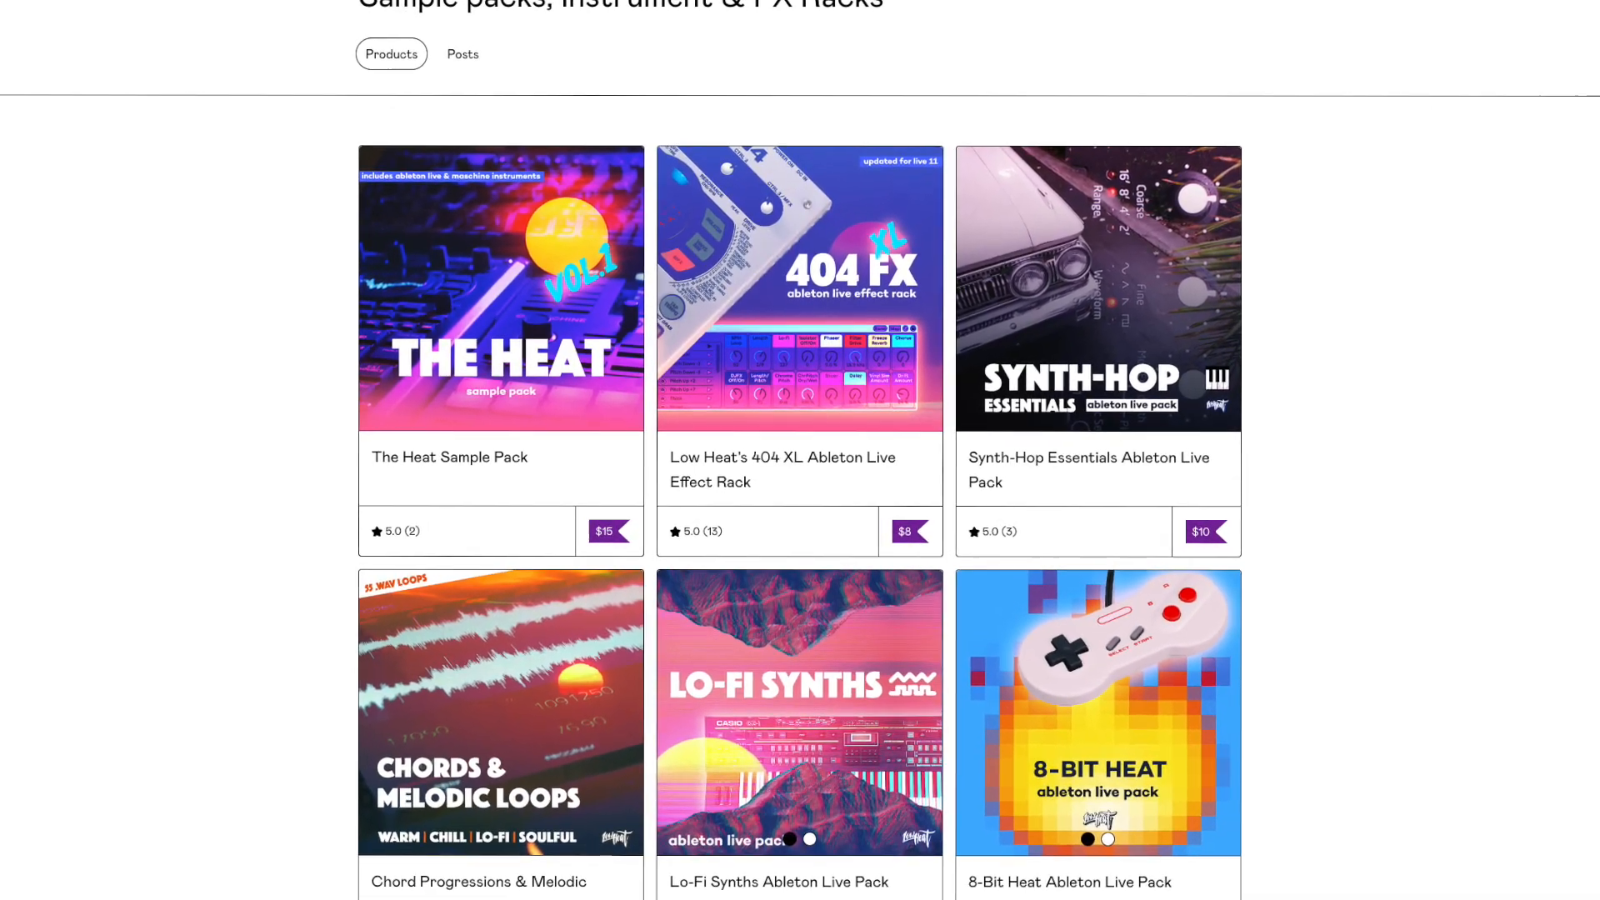